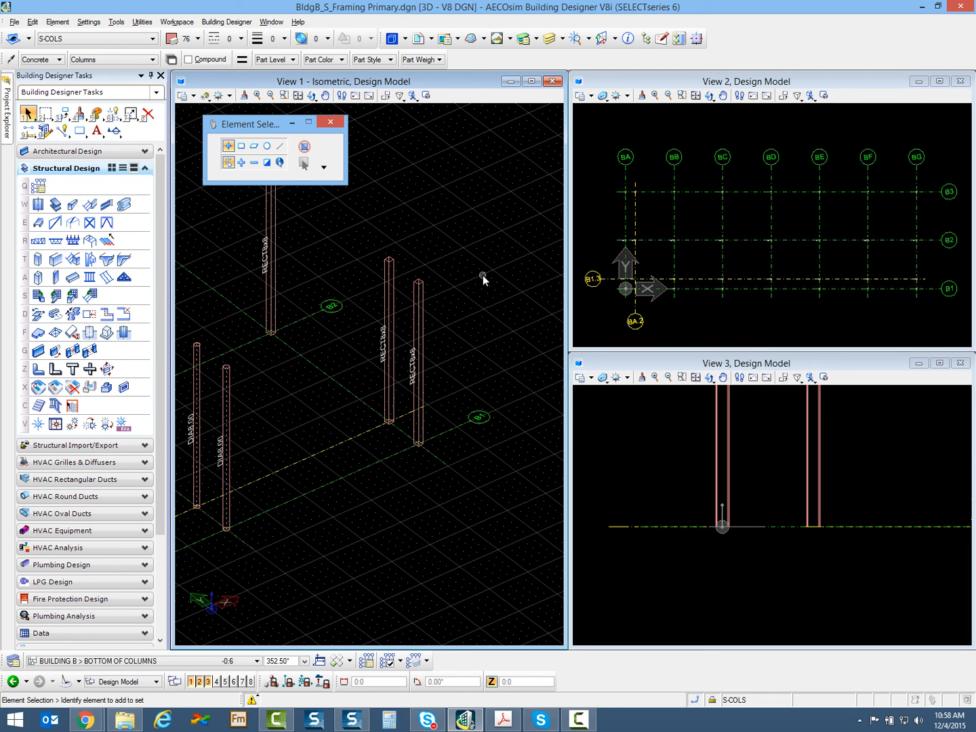
mouse_move(450, 282)
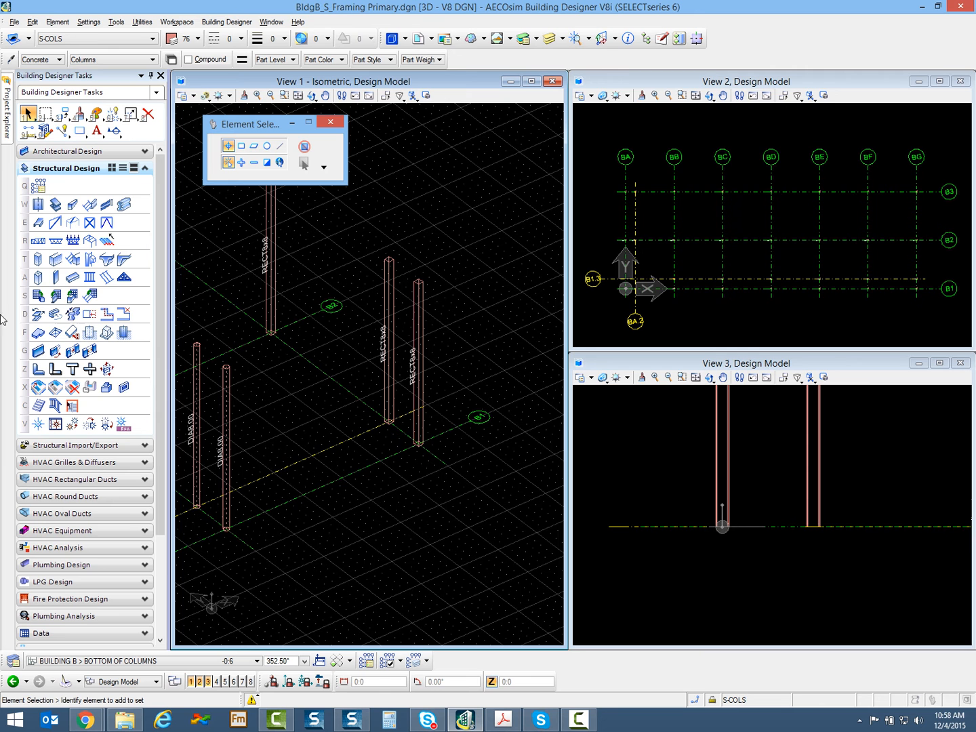
mouse_move(90, 314)
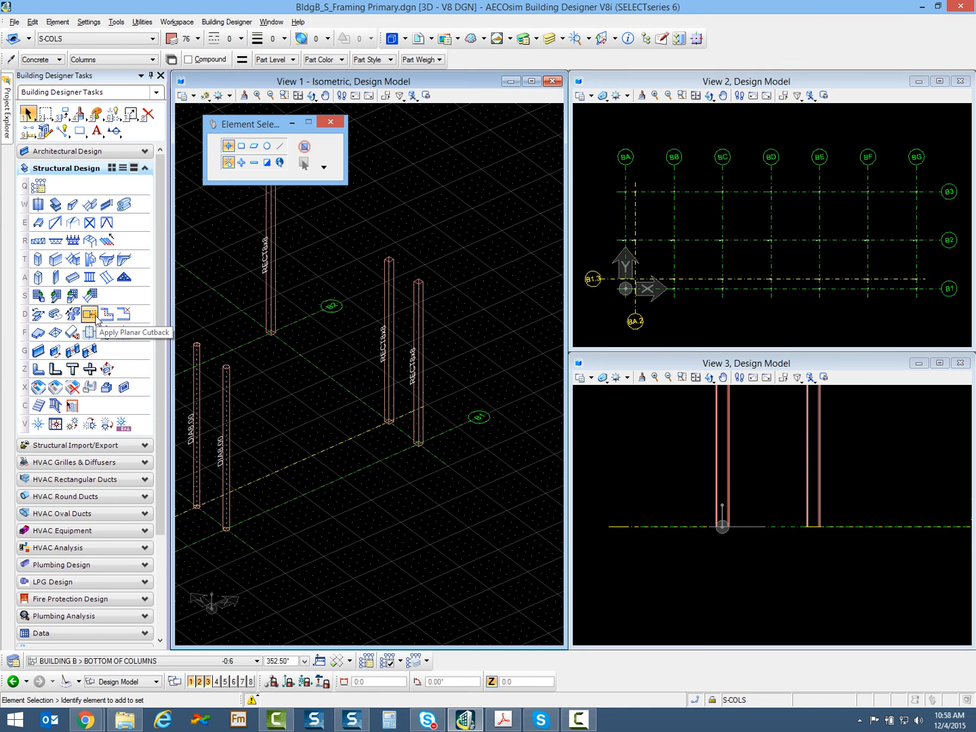
- Start Apply Planar Cutback in Absolute clearance mode with planar cut clearance 0:8
left_click(90, 315)
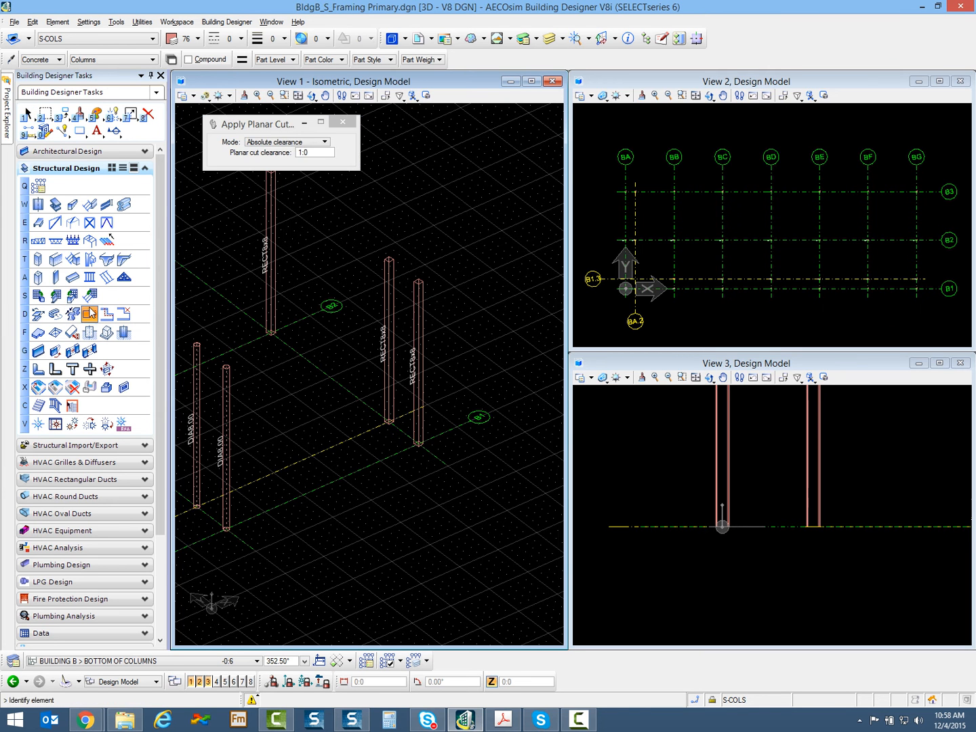
left_click(286, 141)
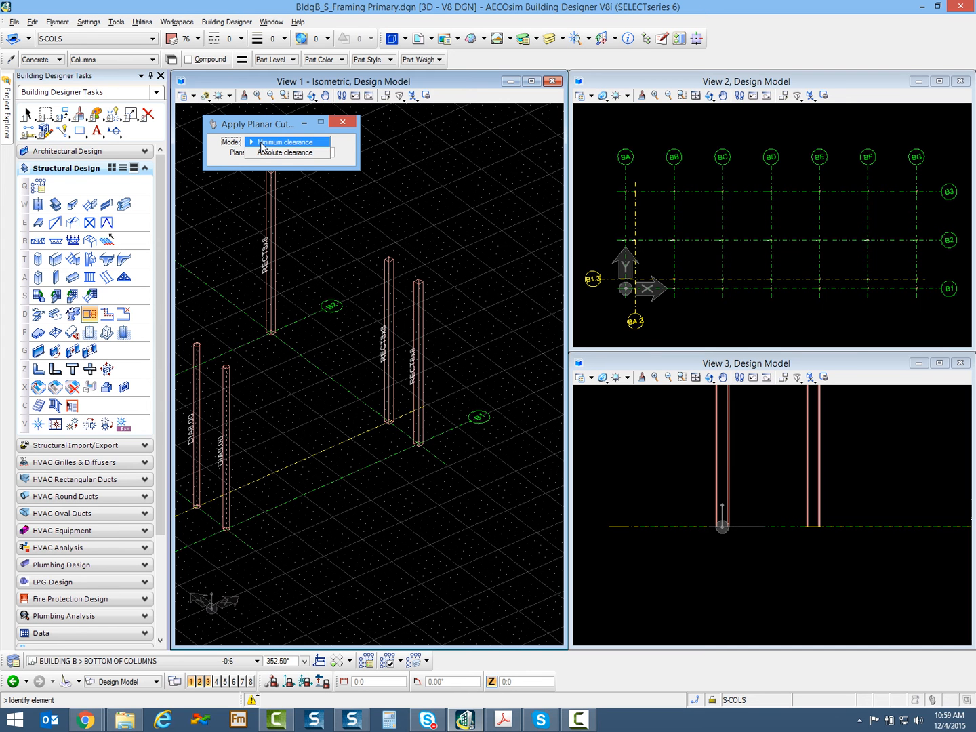
left_click(286, 152)
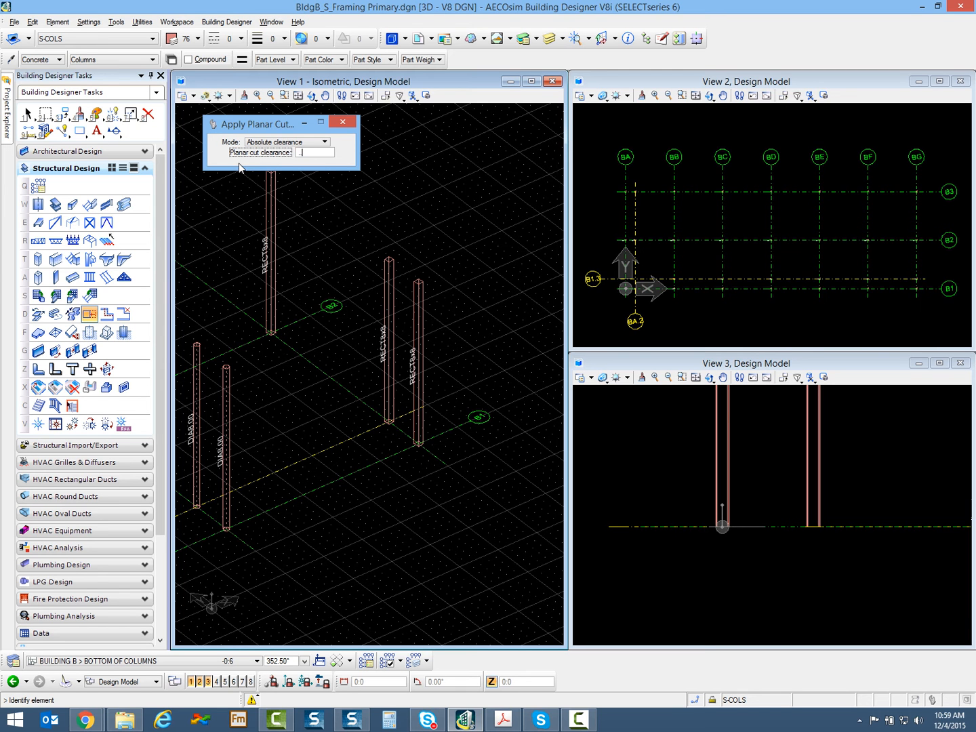
type("0:8")
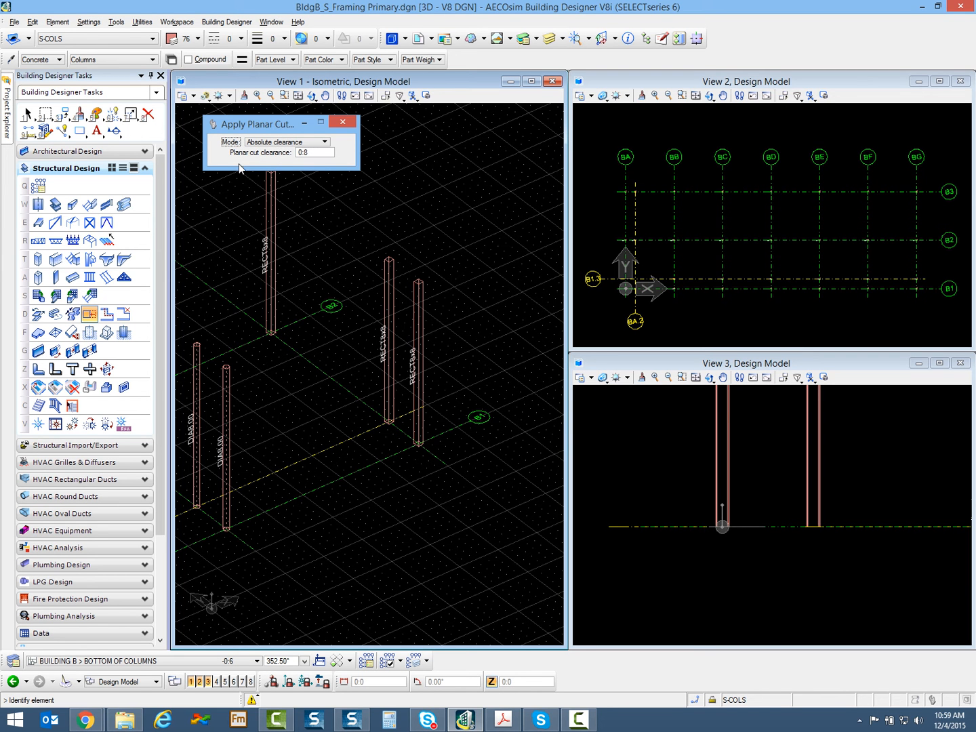
left_click(415, 355)
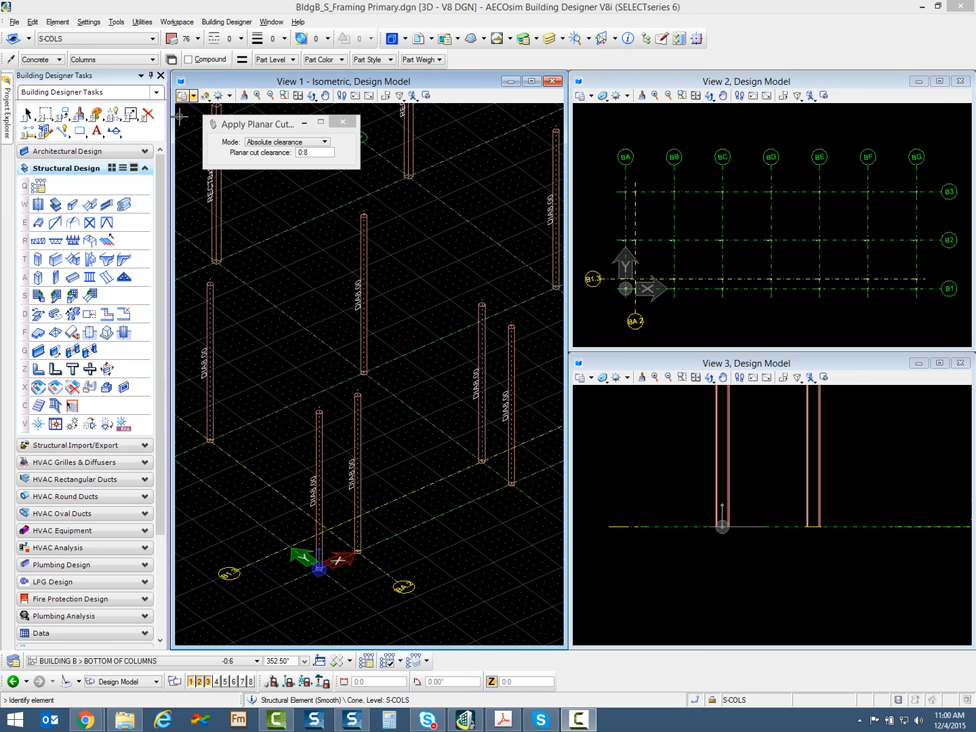
mouse_move(195, 95)
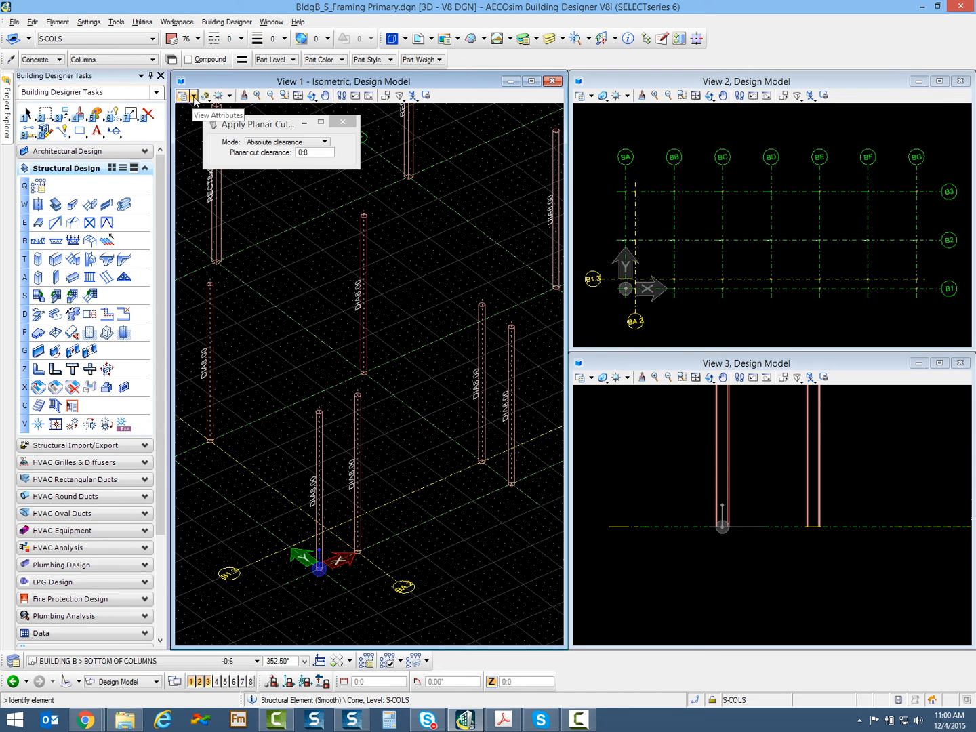
- Switch View 1 to the Illustration > Default display style so columns appear shaded
left_click(196, 95)
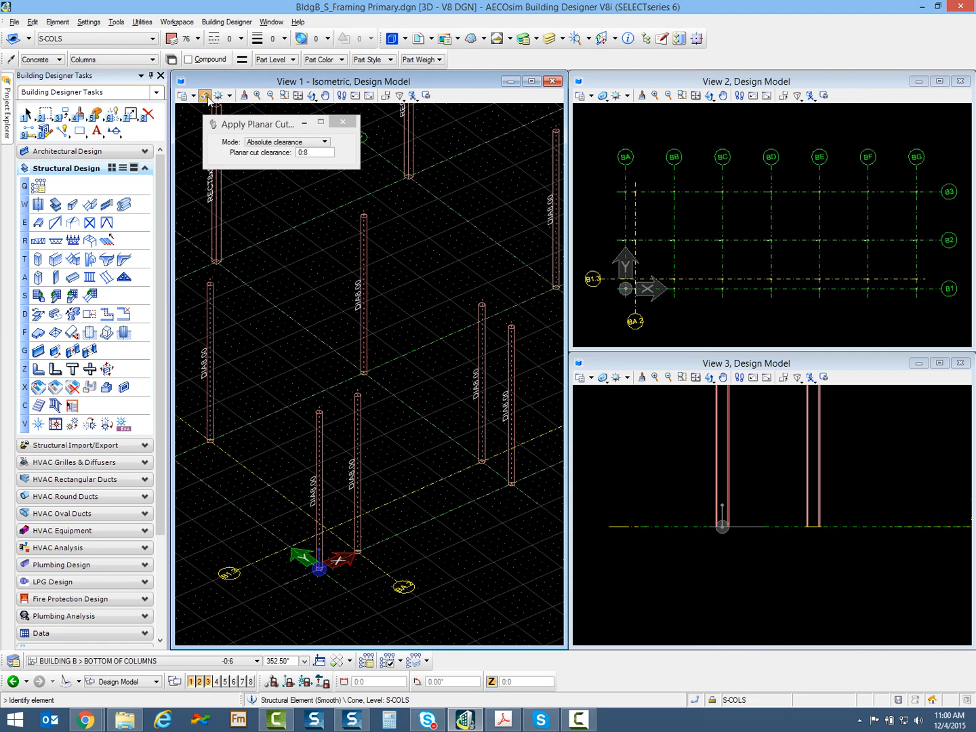
left_click(206, 95)
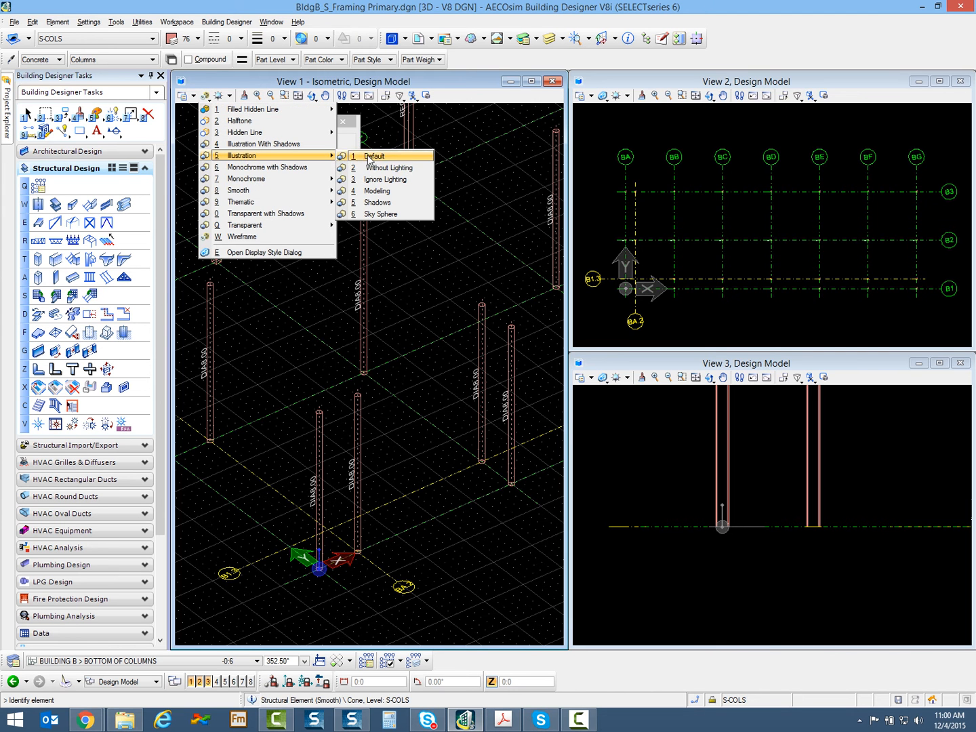
left_click(375, 155)
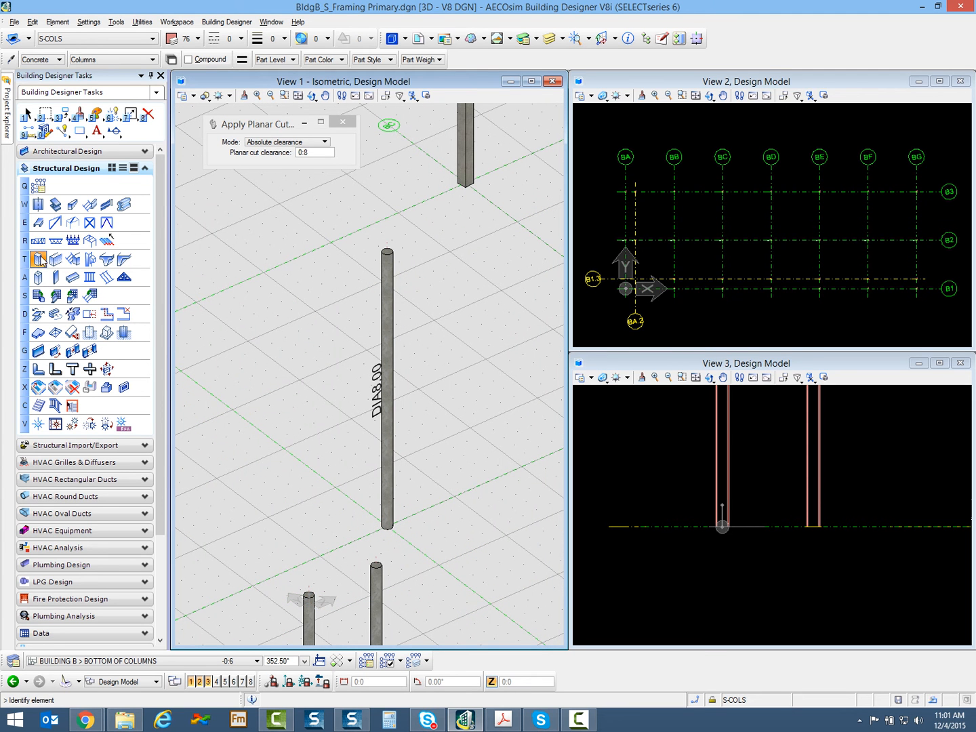
- Start Place Concrete Column and choose its section placement point
left_click(38, 259)
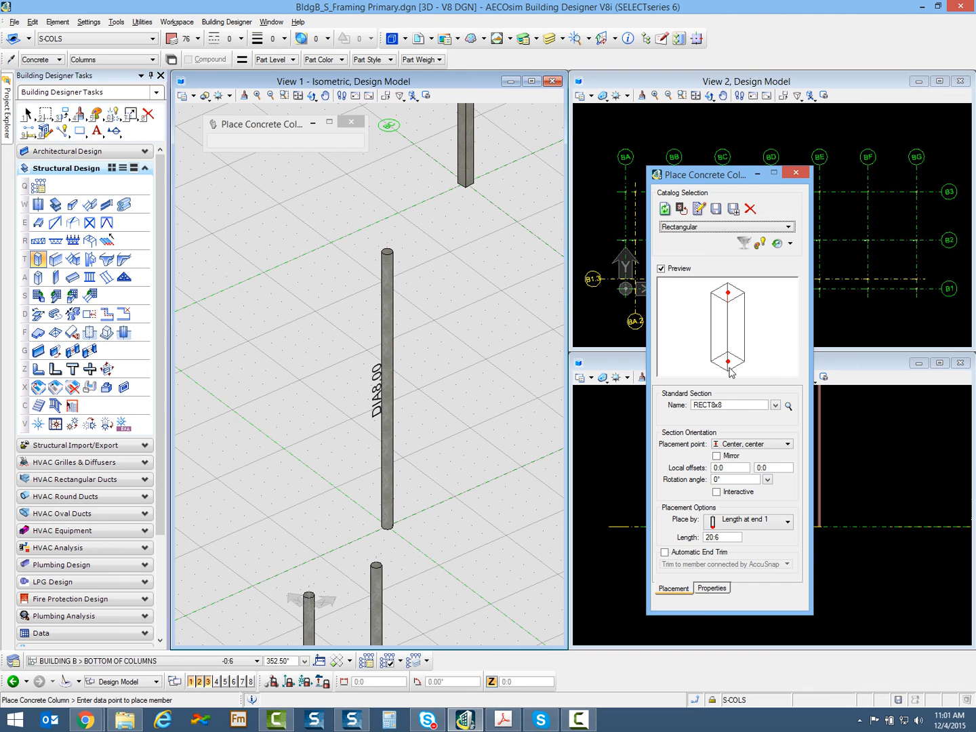
mouse_move(672, 330)
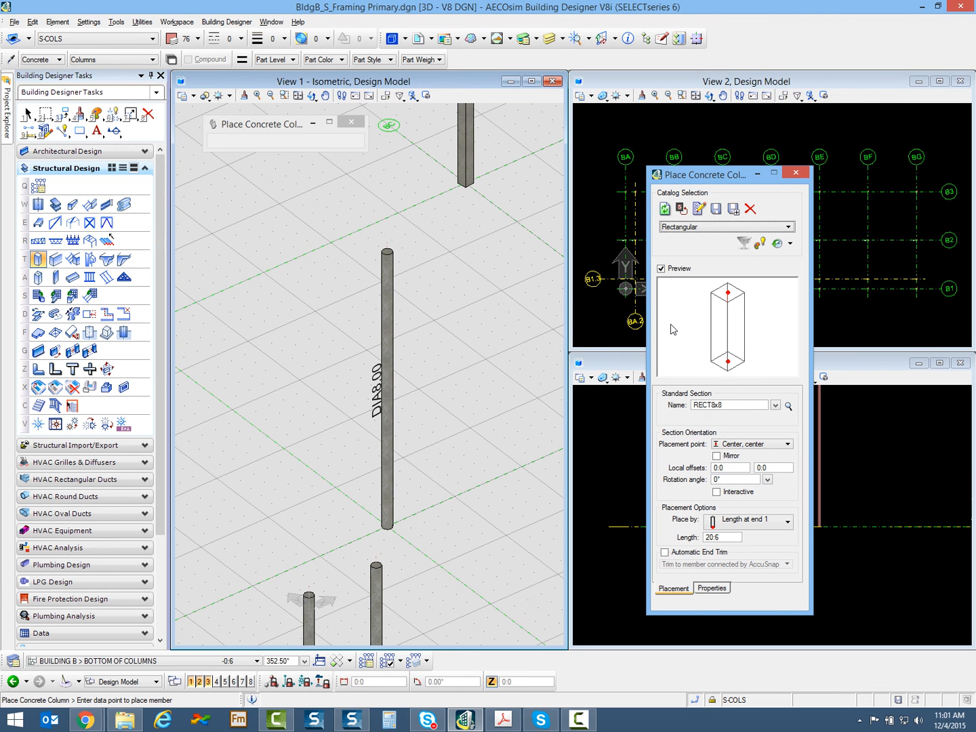
left_click(786, 443)
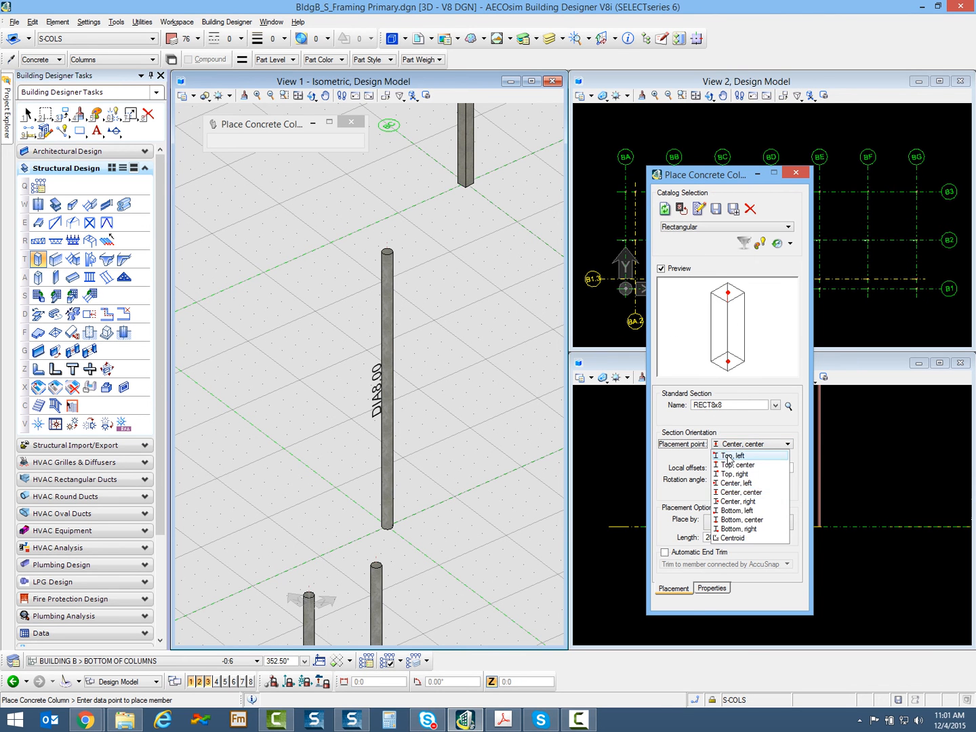
left_click(732, 456)
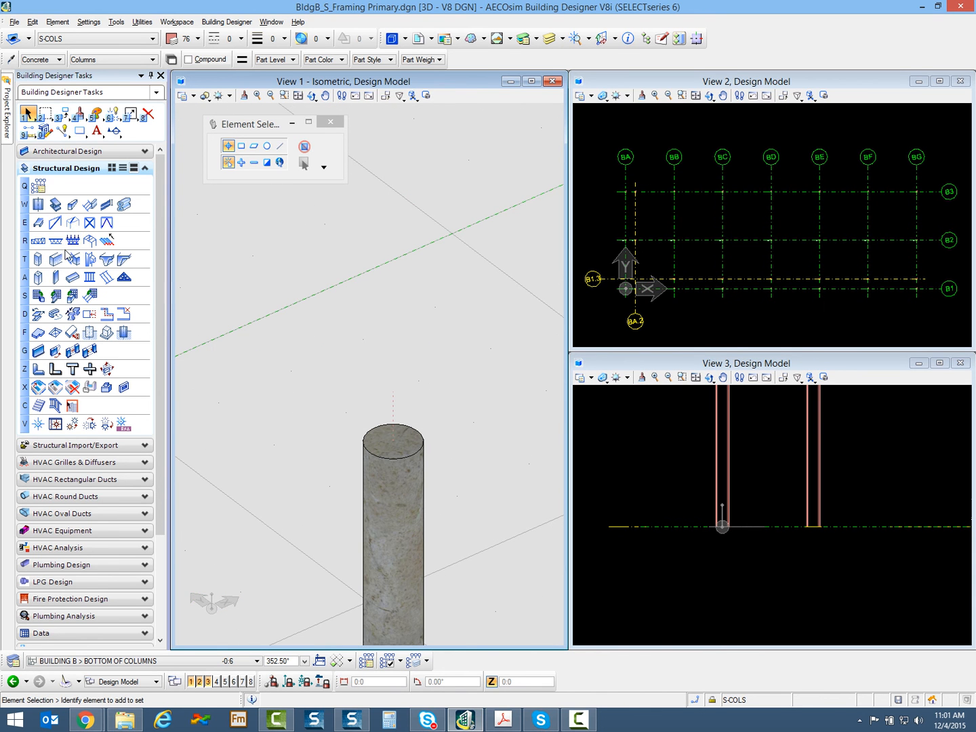
- Activate Place Concrete Beam with an RECT8x12 section, then reach the Building Designer options
left_click(54, 259)
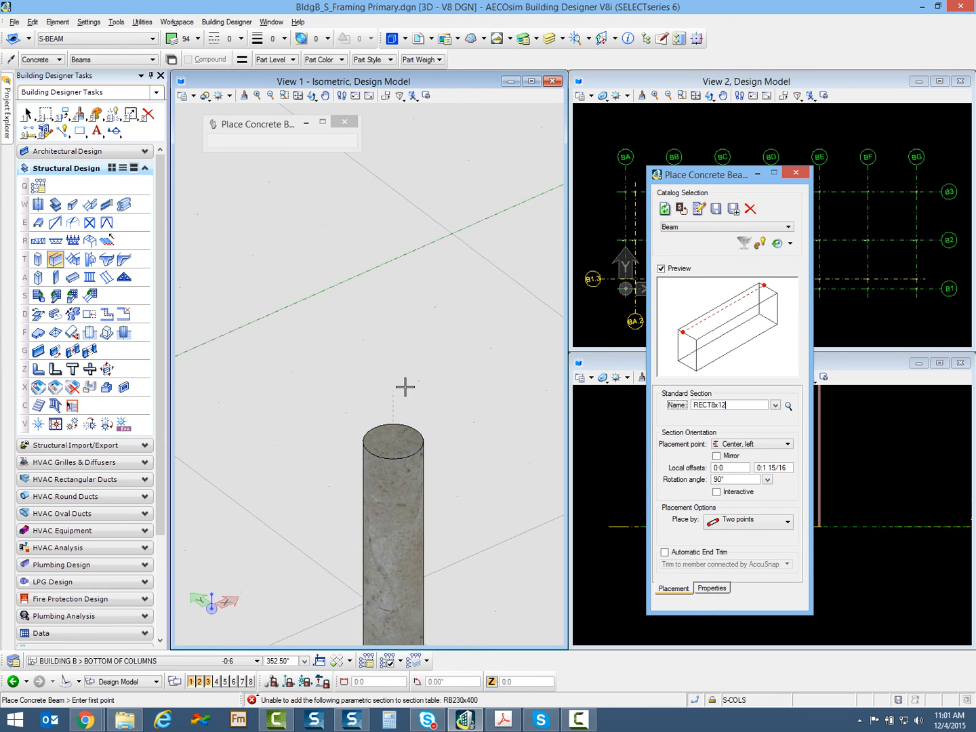
mouse_move(391, 430)
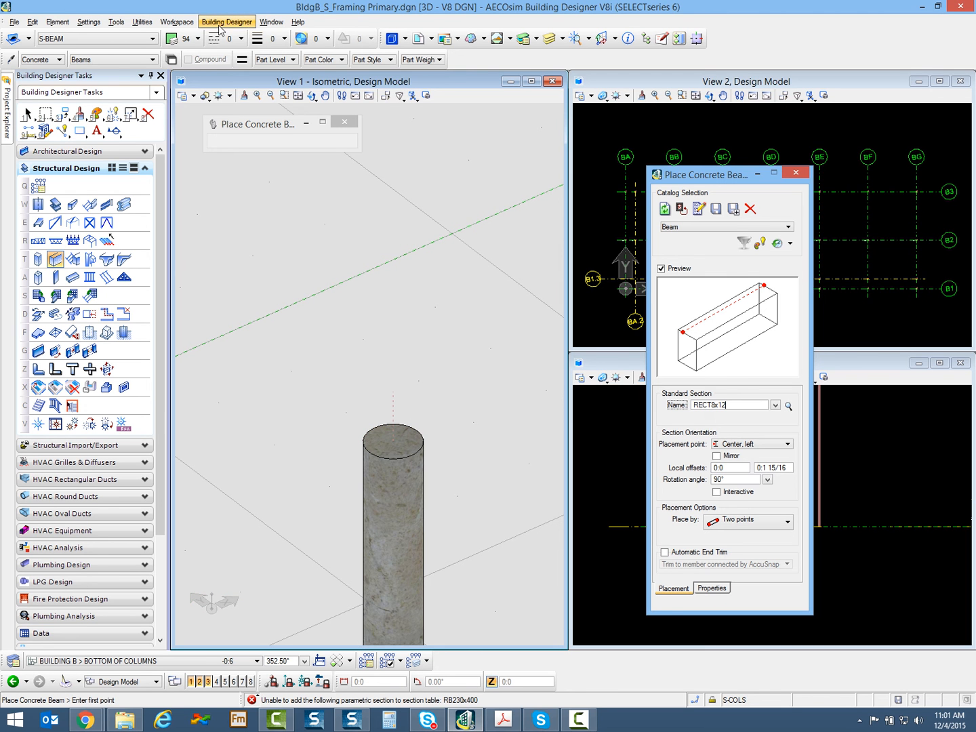
left_click(227, 22)
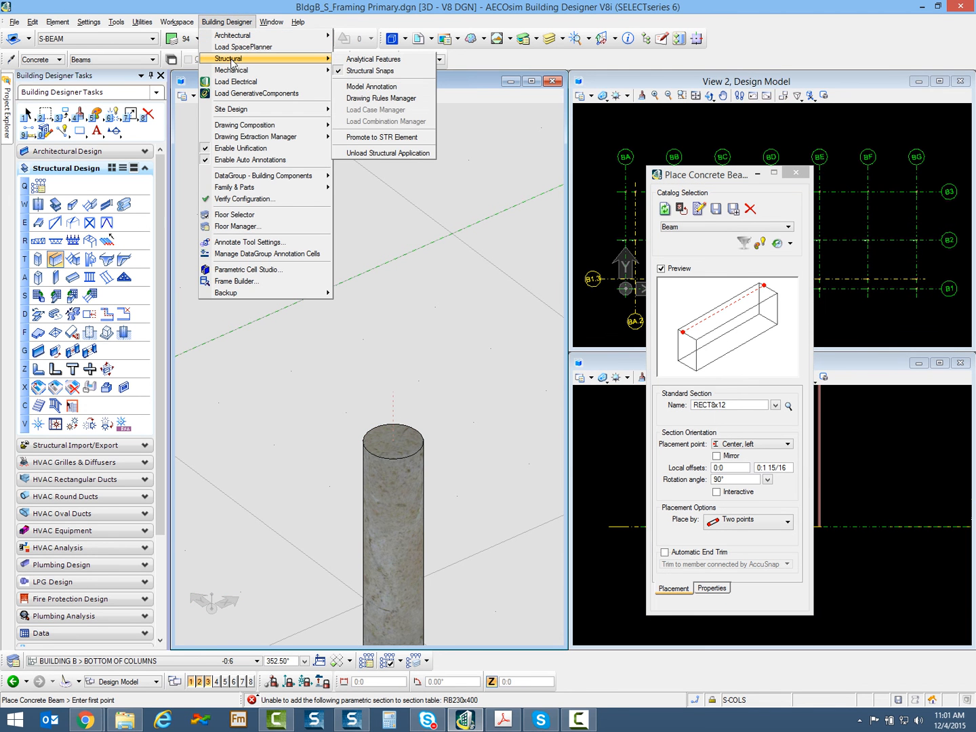
mouse_move(309, 63)
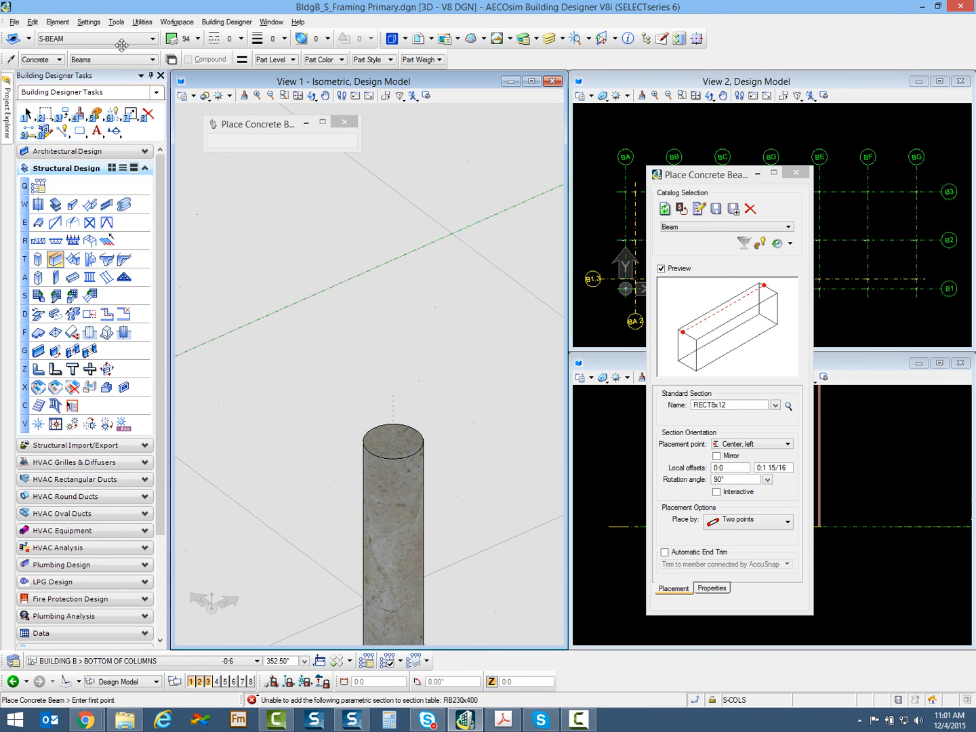
left_click(117, 22)
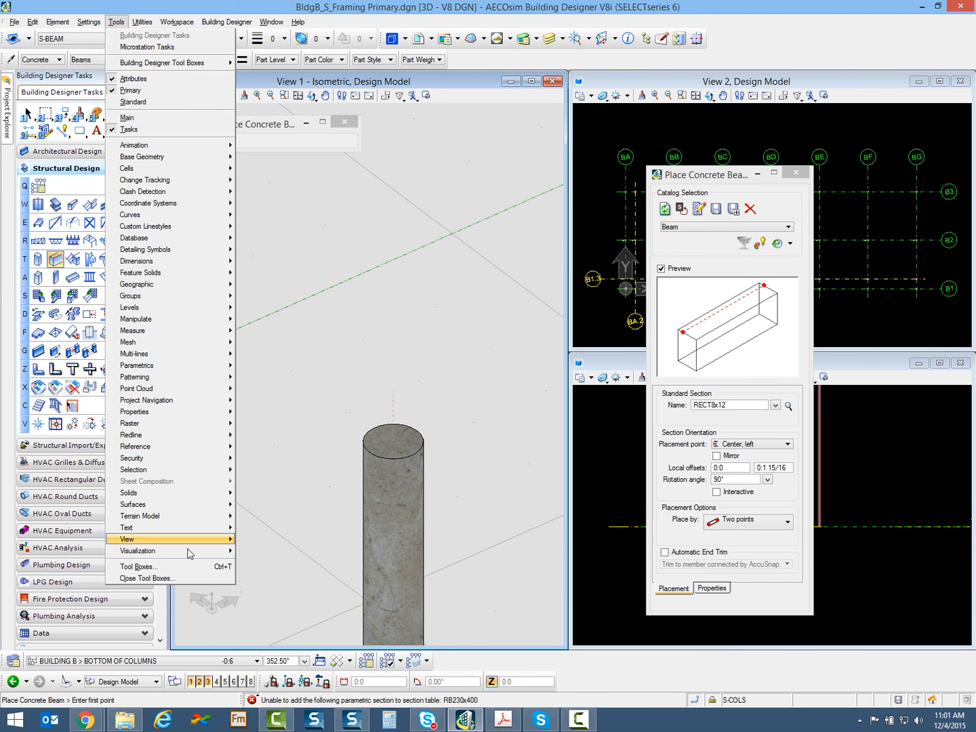
left_click(138, 566)
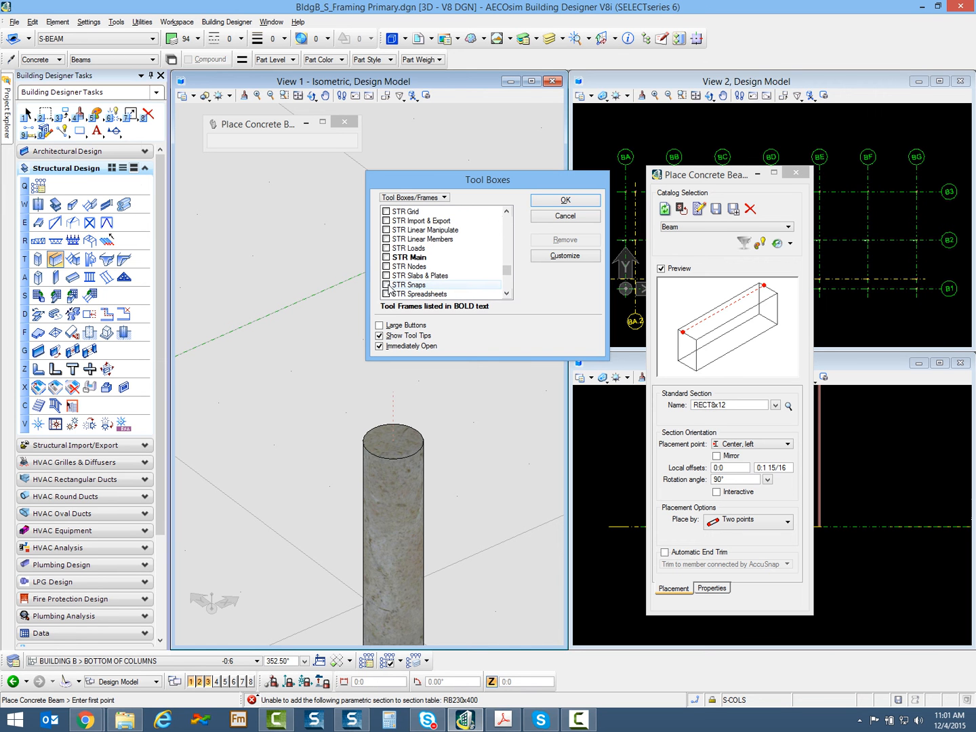
left_click(563, 199)
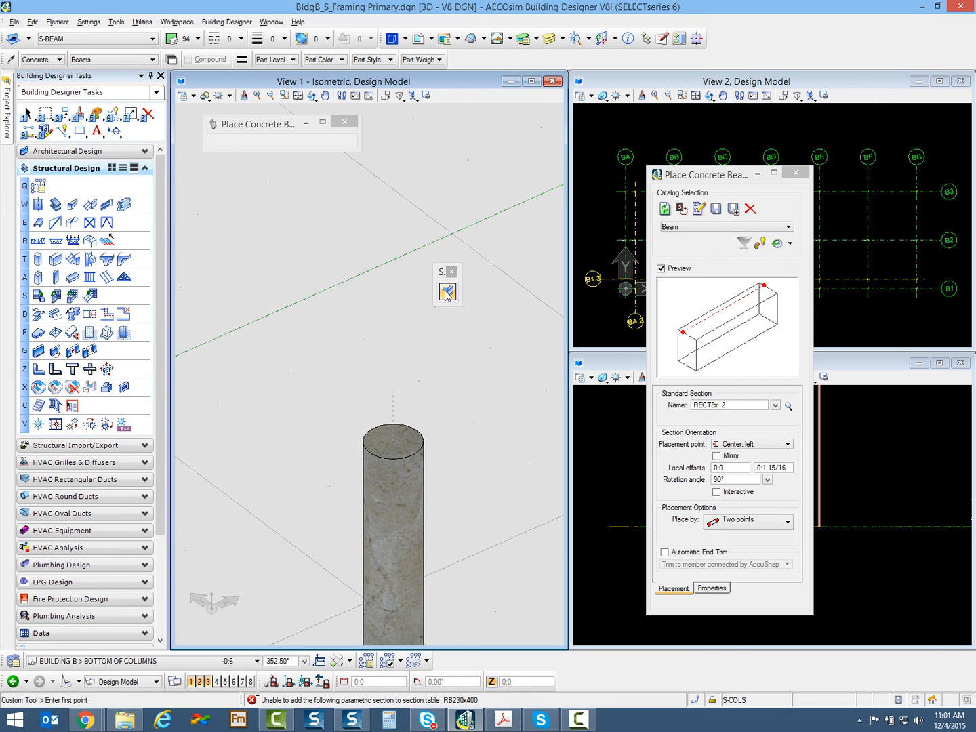
left_click(227, 22)
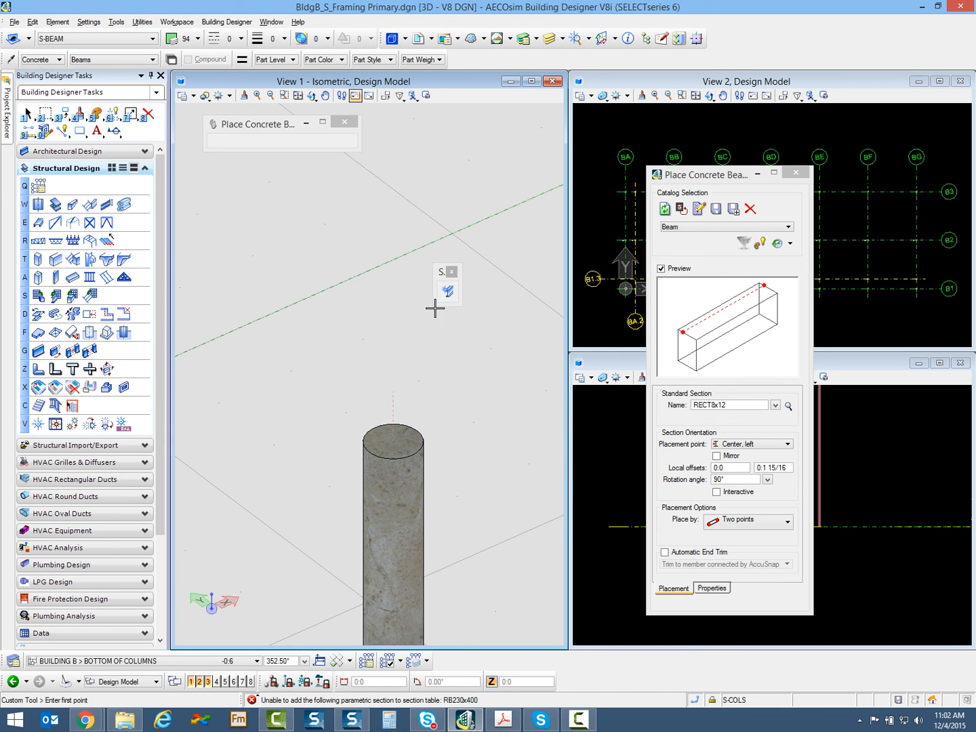
mouse_move(542, 621)
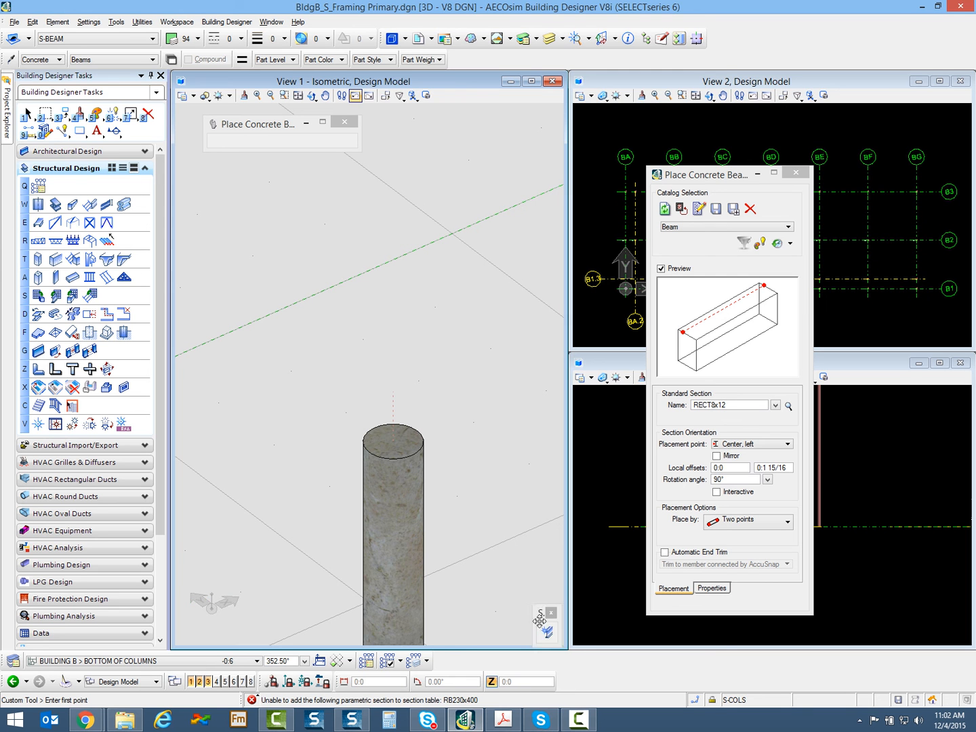
mouse_move(445, 328)
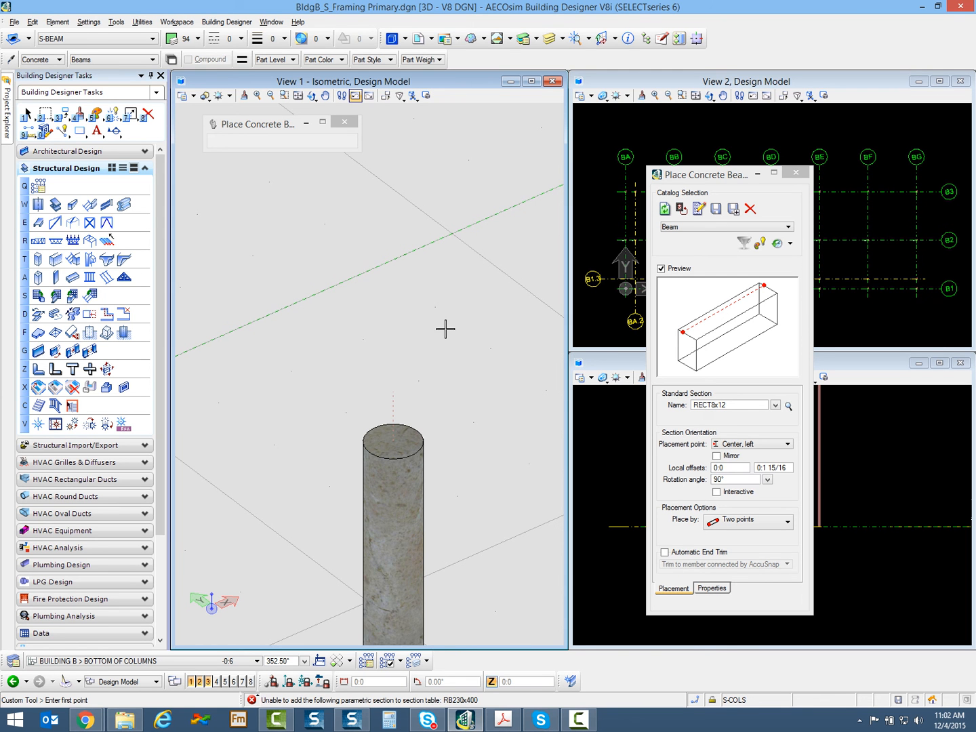
mouse_move(399, 390)
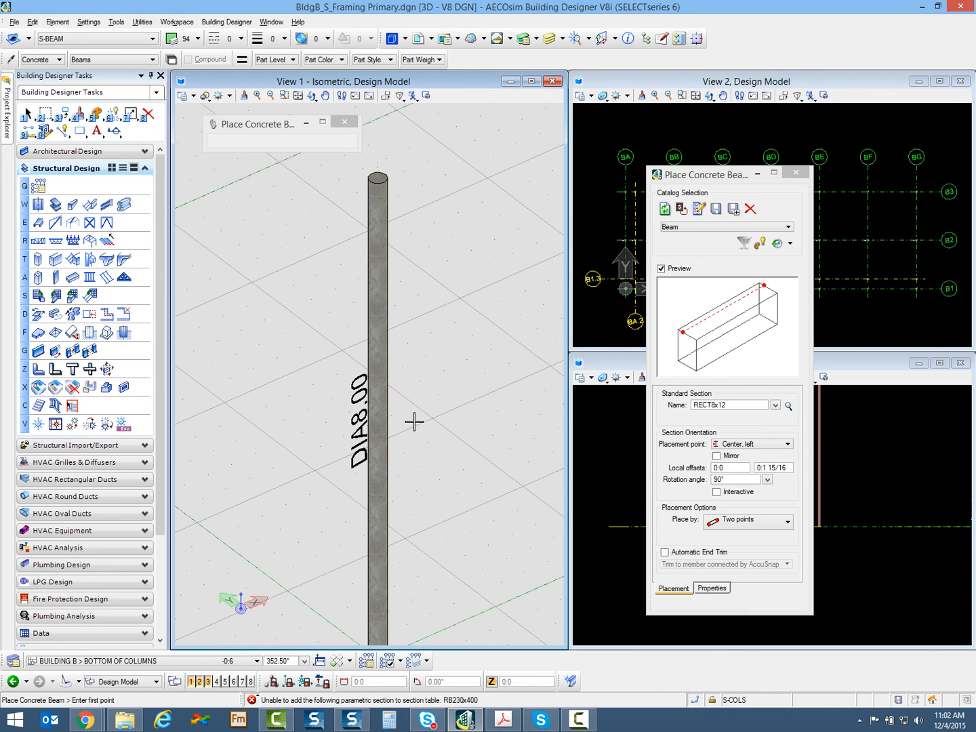
mouse_move(339, 453)
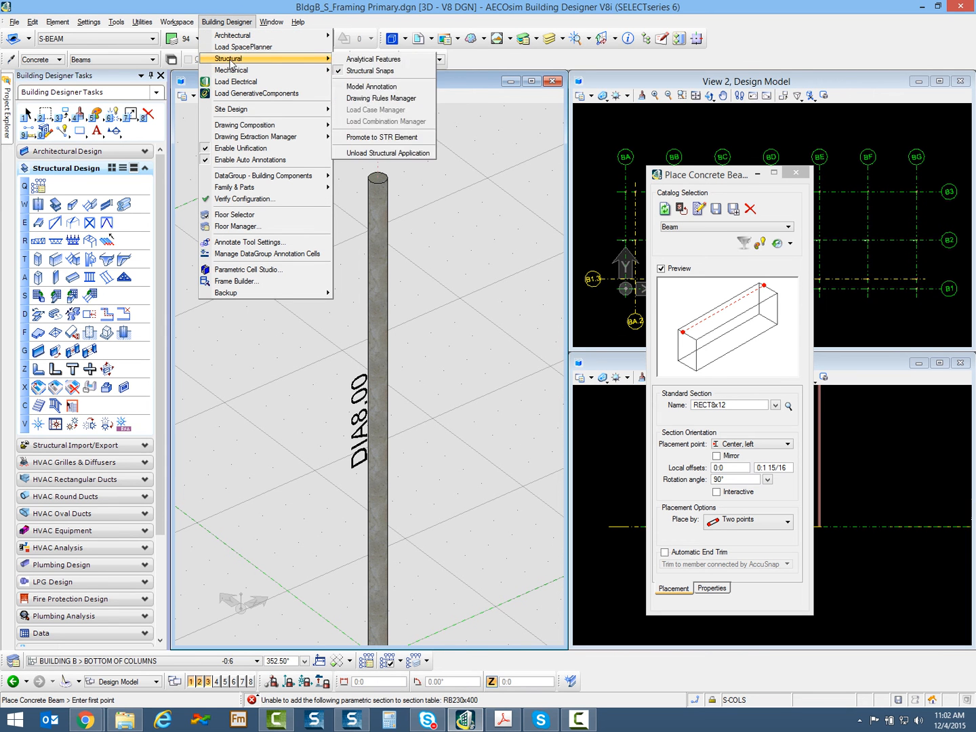
mouse_move(371, 87)
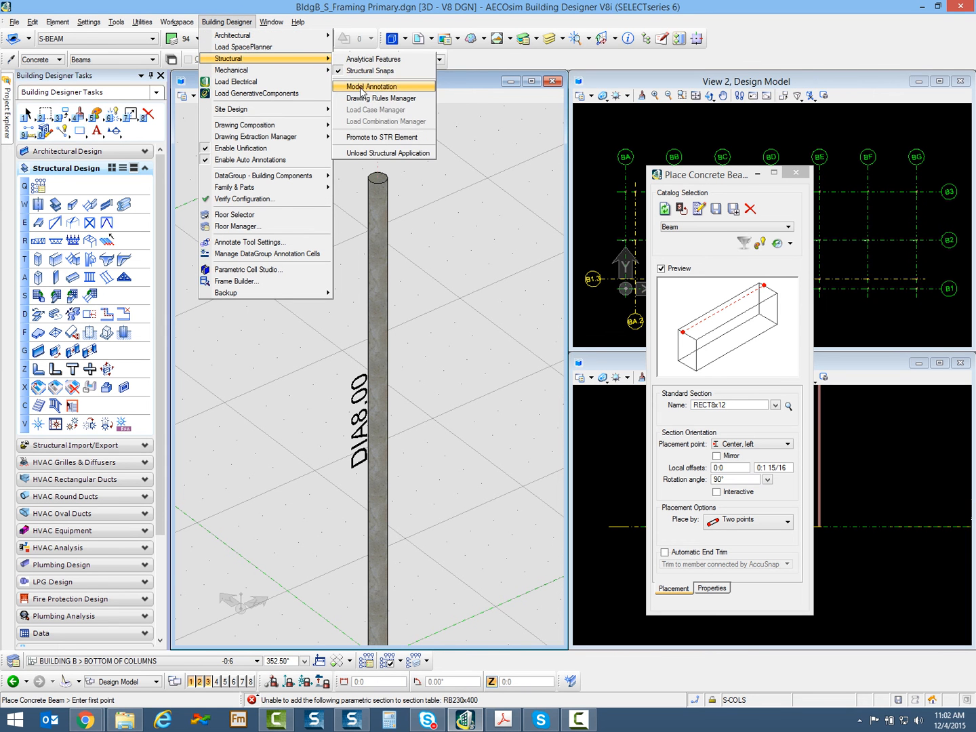
- Review Model Annotation labels assigning the Section Name style to All structural elements
left_click(376, 86)
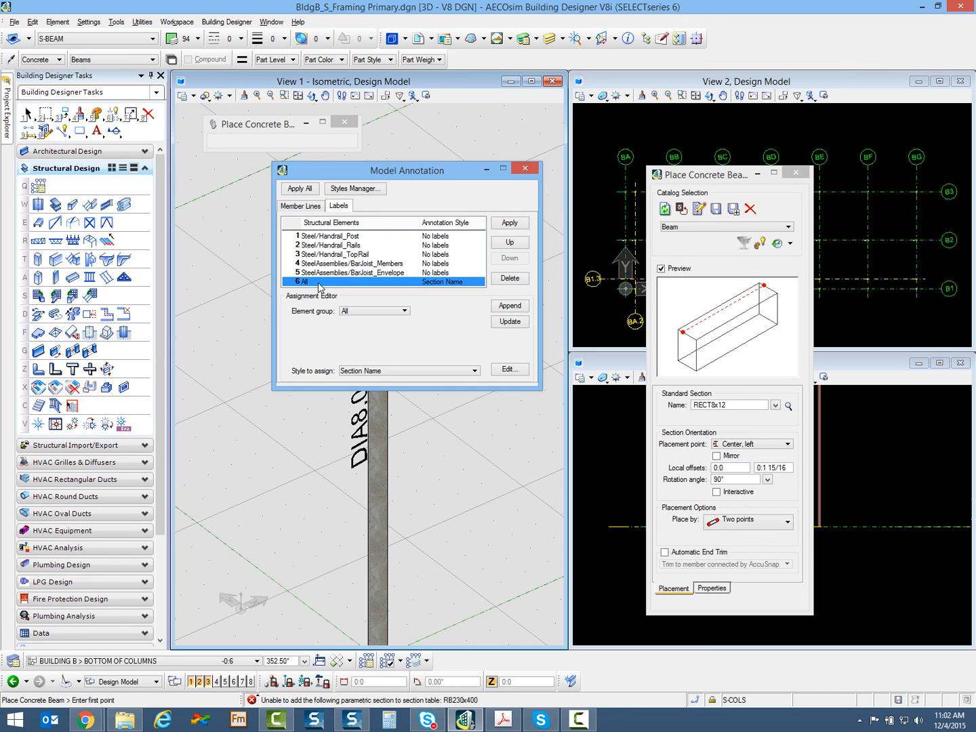
mouse_move(434, 290)
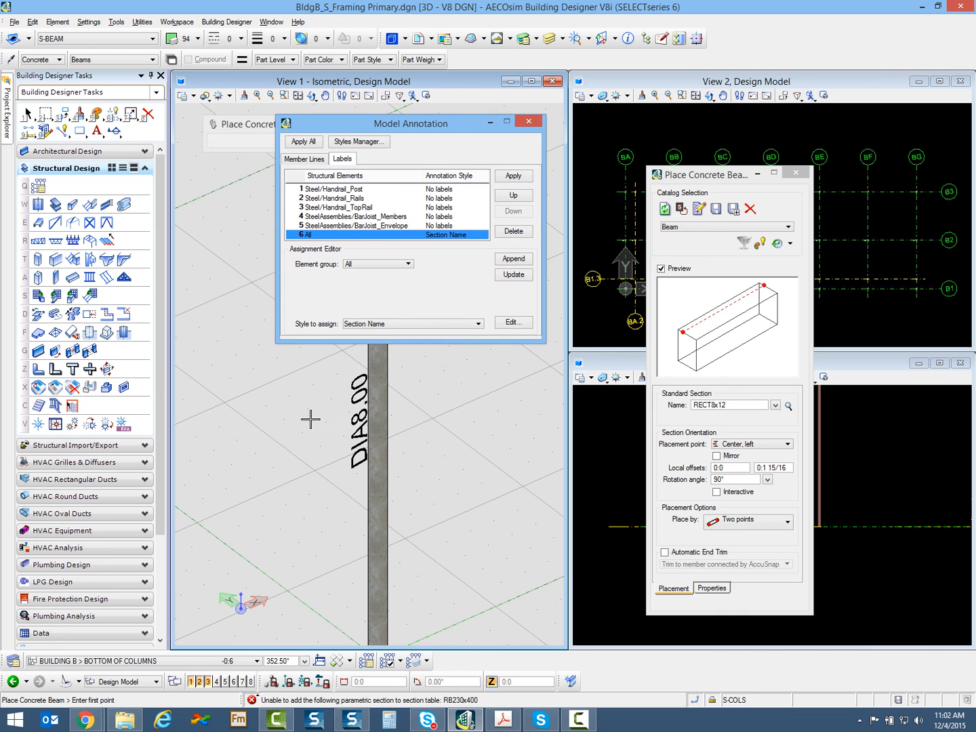
mouse_move(338, 453)
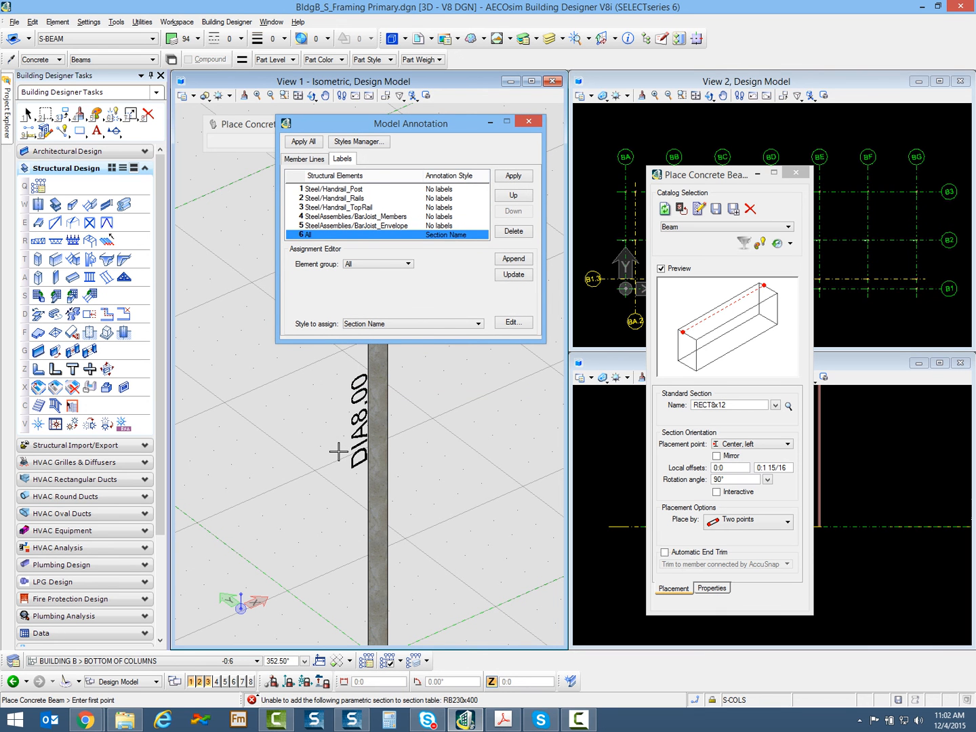
mouse_move(327, 459)
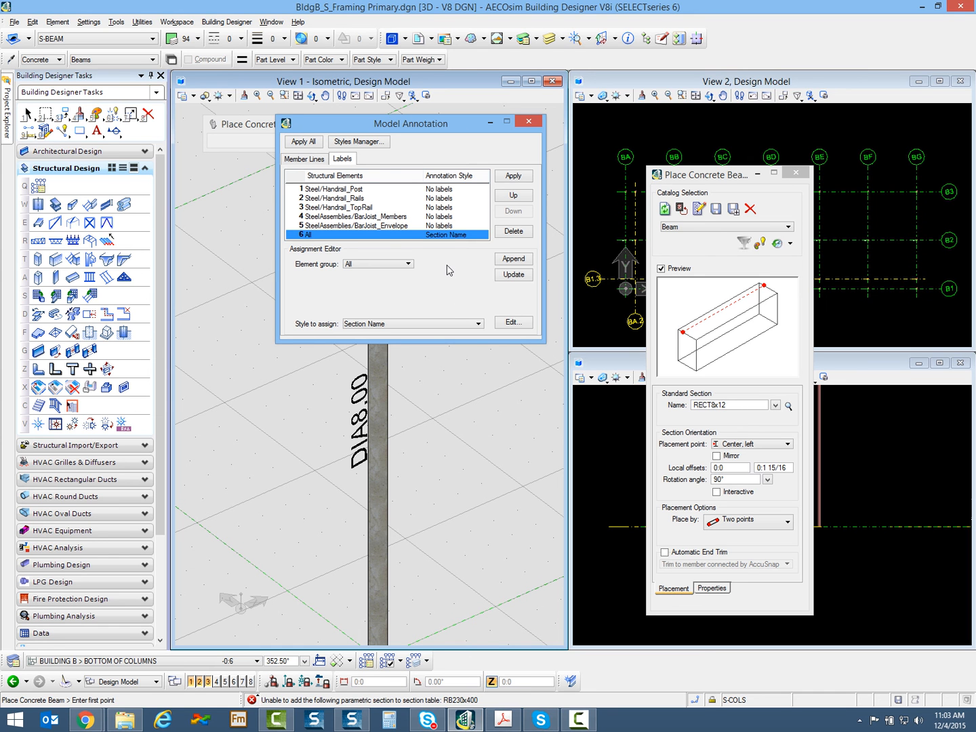
mouse_move(404, 205)
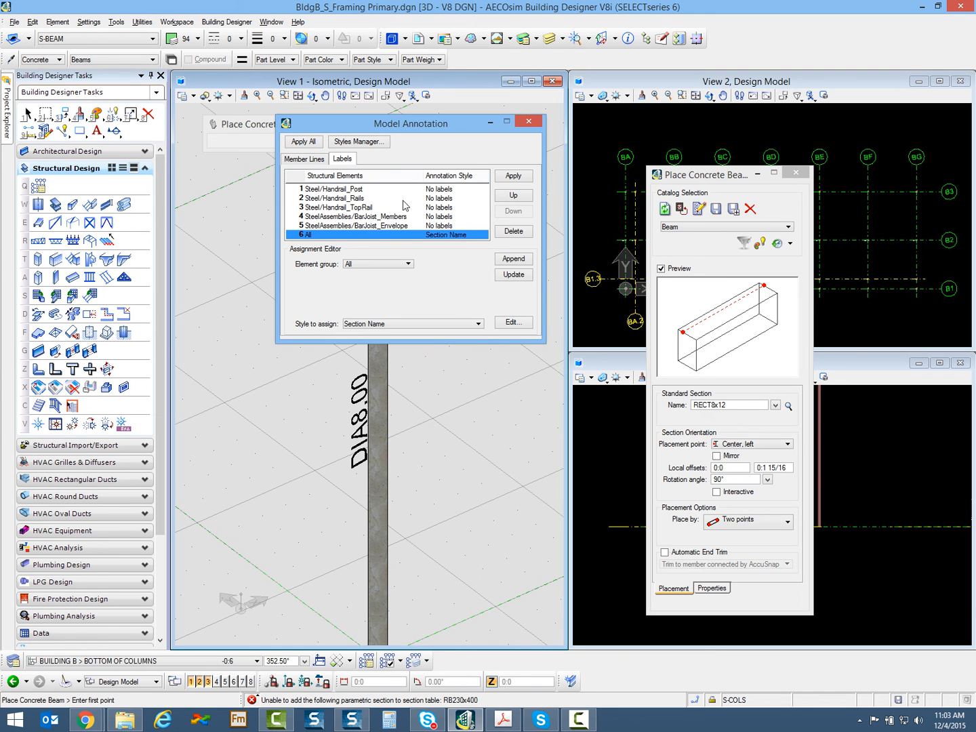
mouse_move(448, 274)
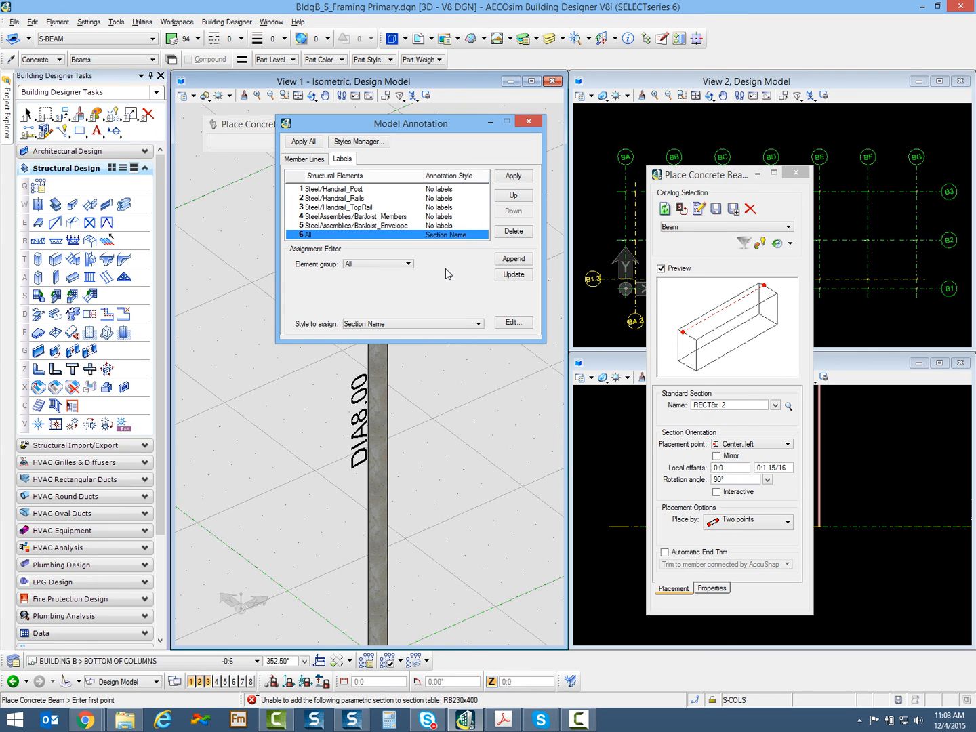
mouse_move(440, 274)
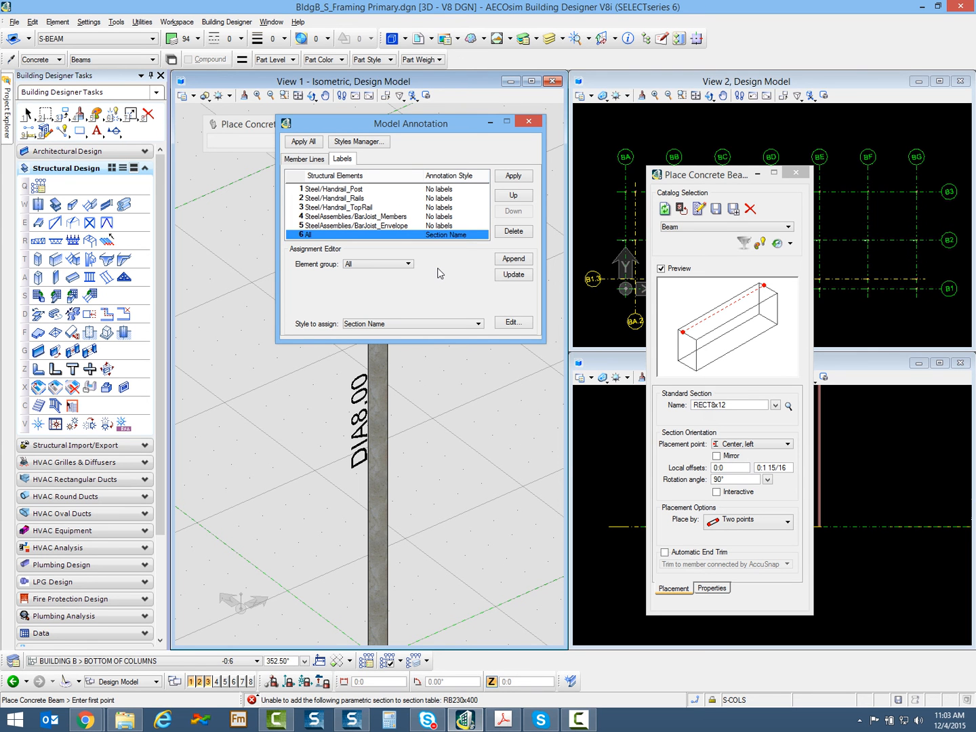
mouse_move(426, 274)
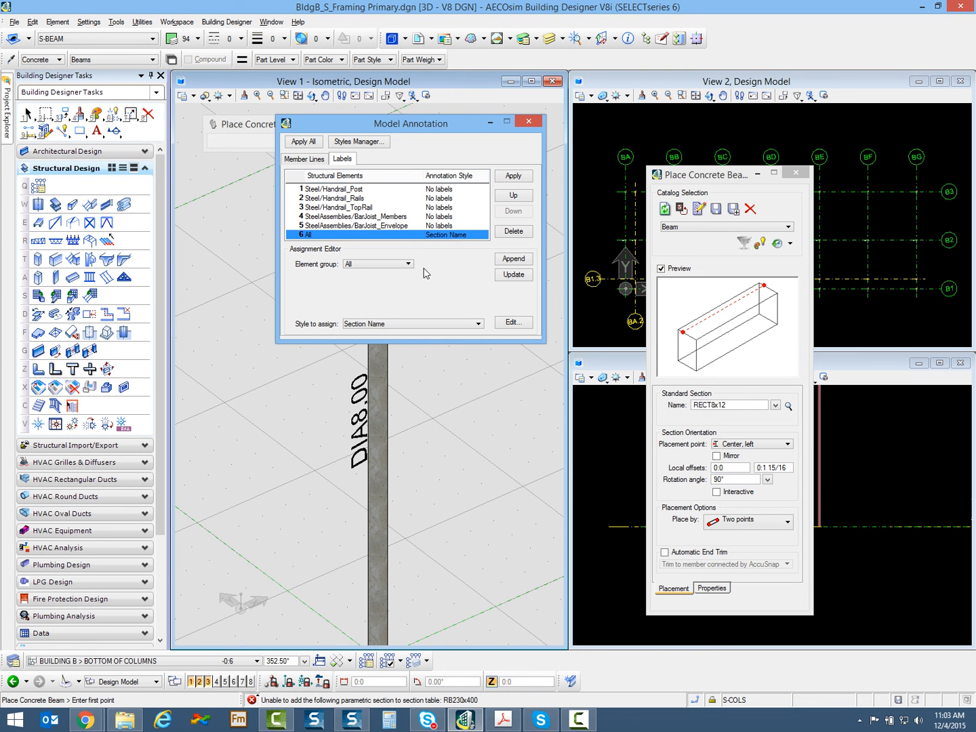